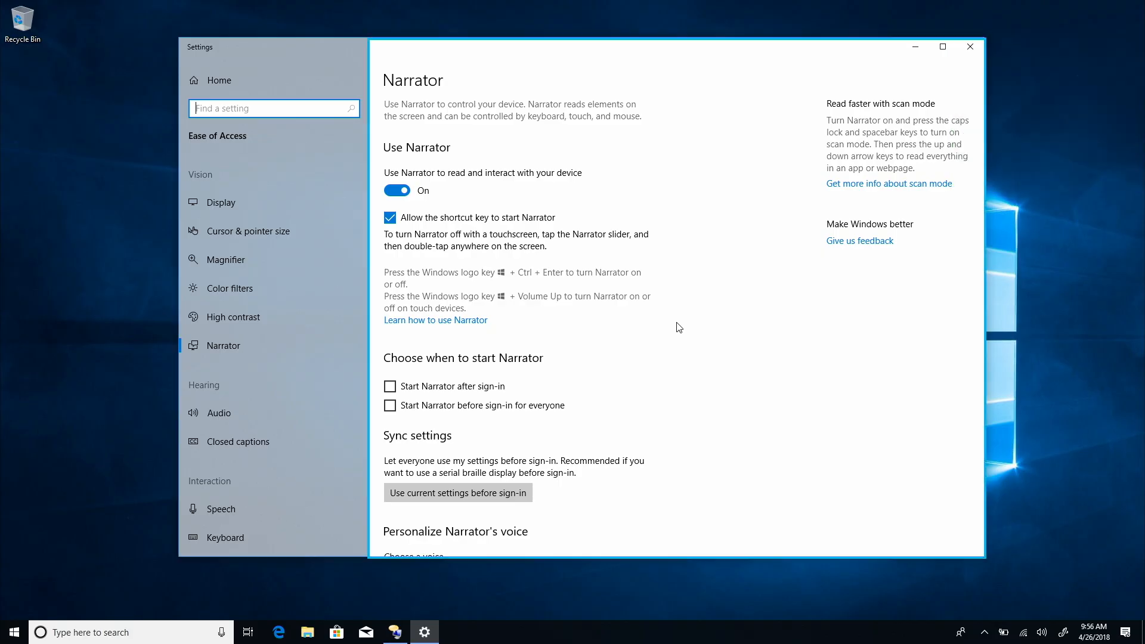
Move focus down to 'Start Narrator after sign-in' and check it.
key("Down")
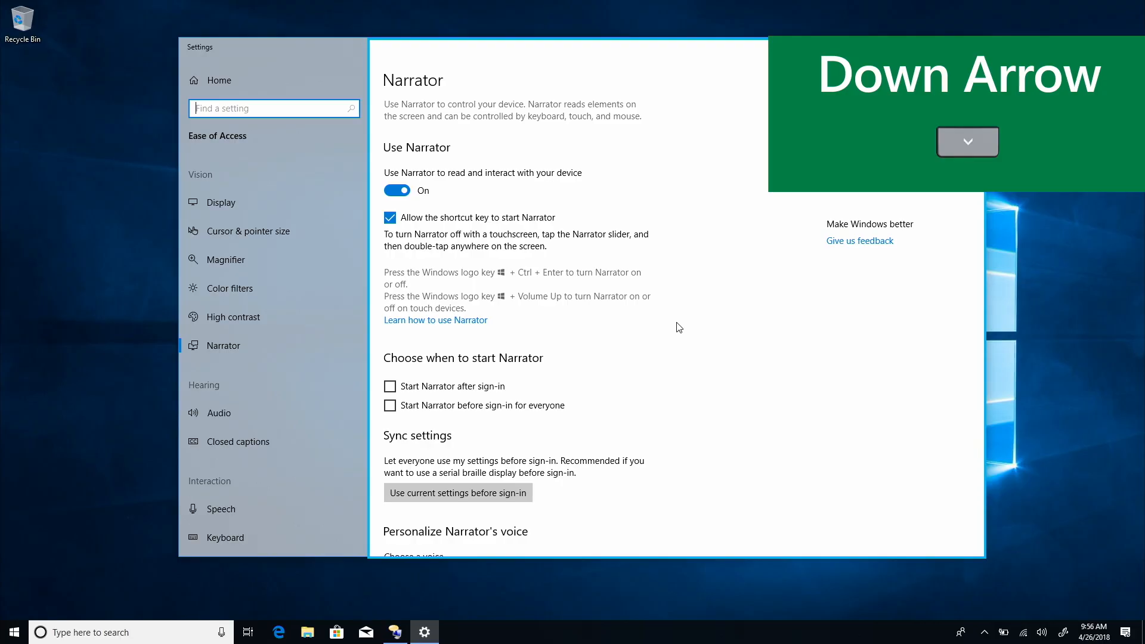
key("down")
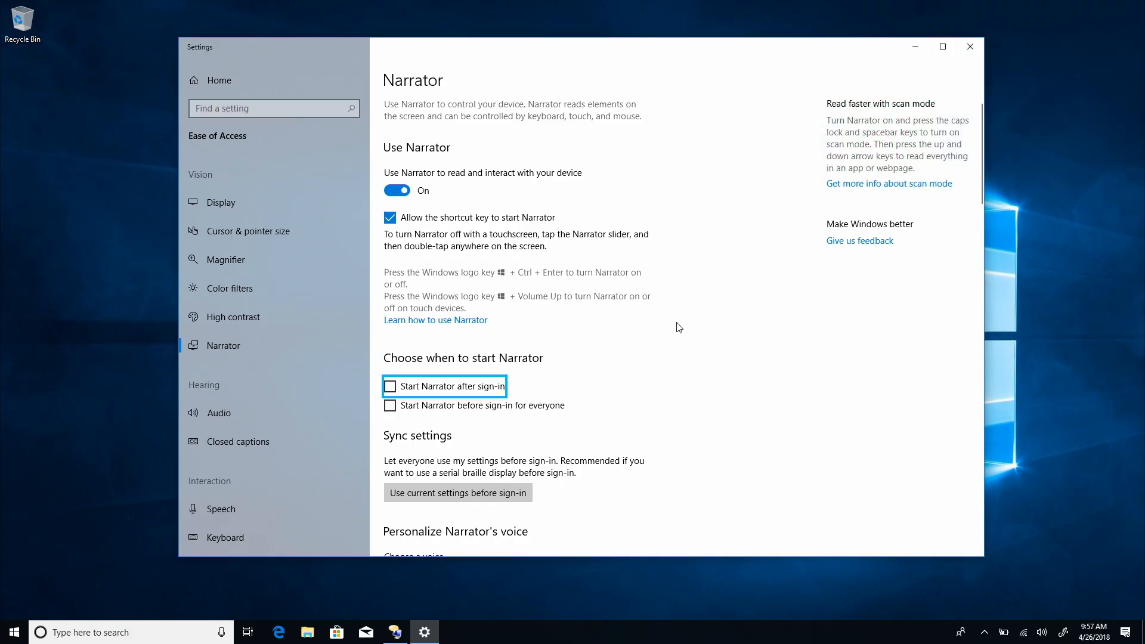
key("space")
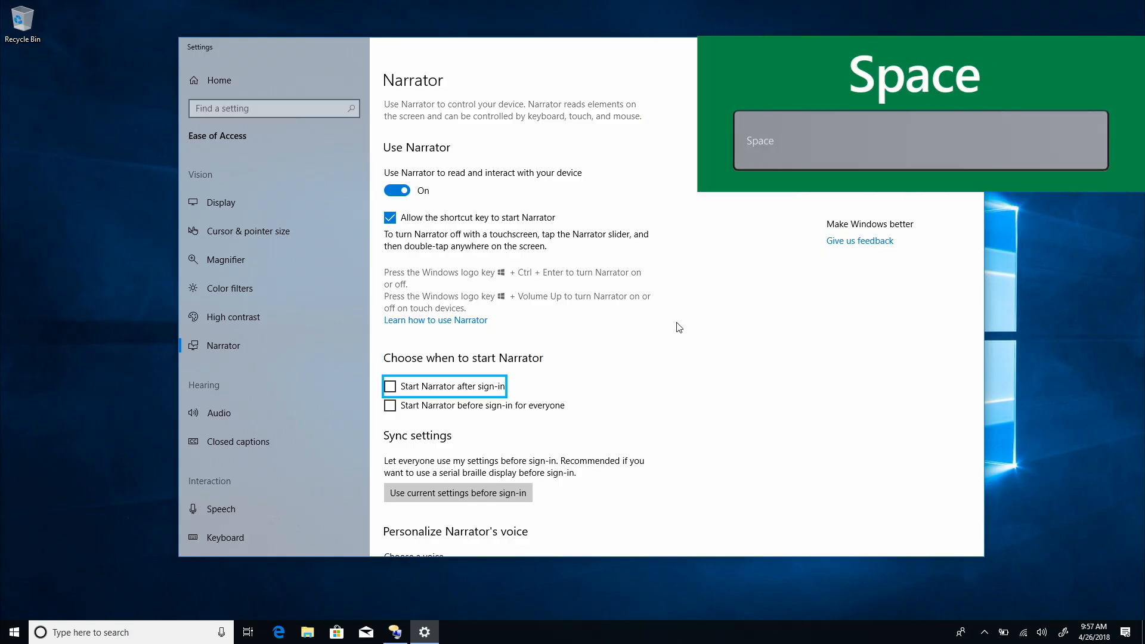